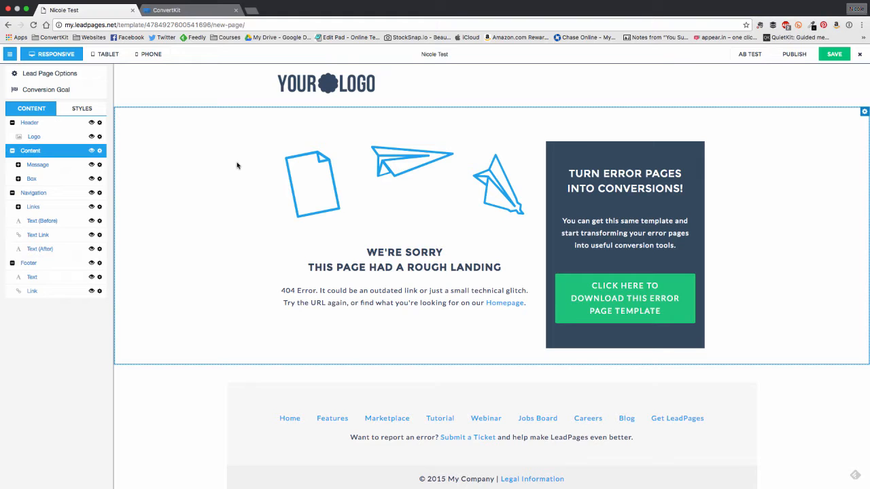
Check the lead box's form integration settings in LeadPages, then close the lead box.
click(38, 164)
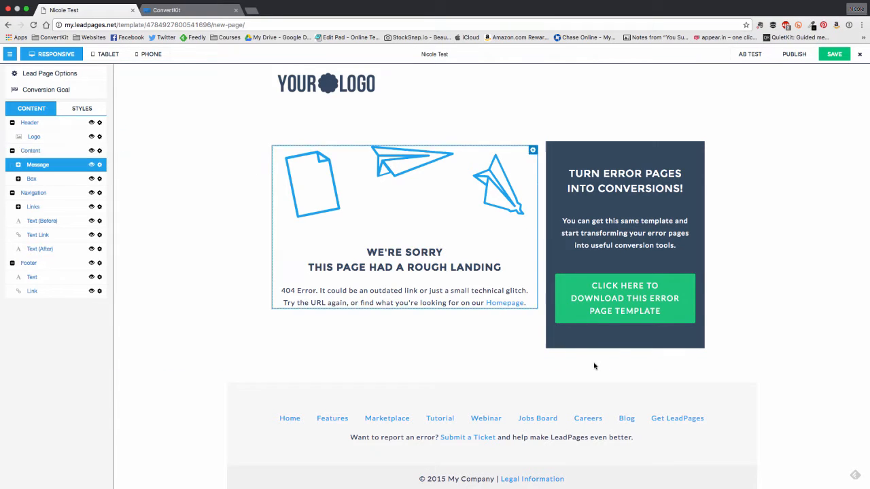
click(623, 298)
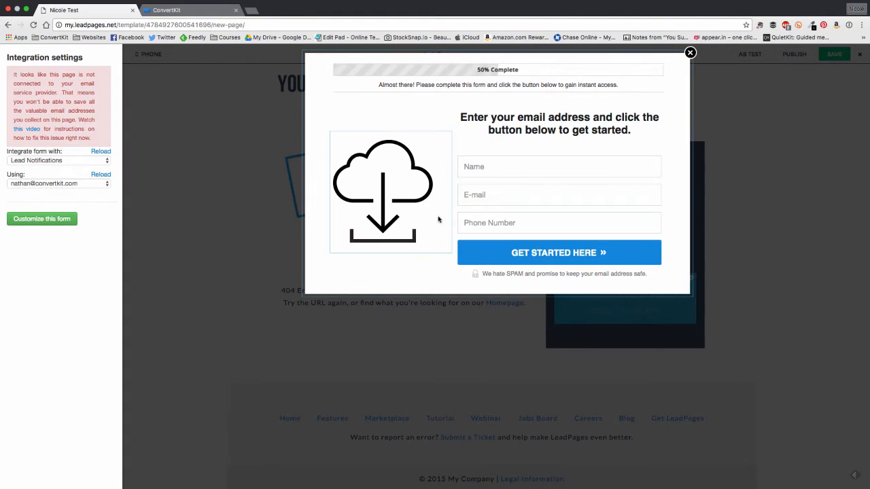
click(558, 195)
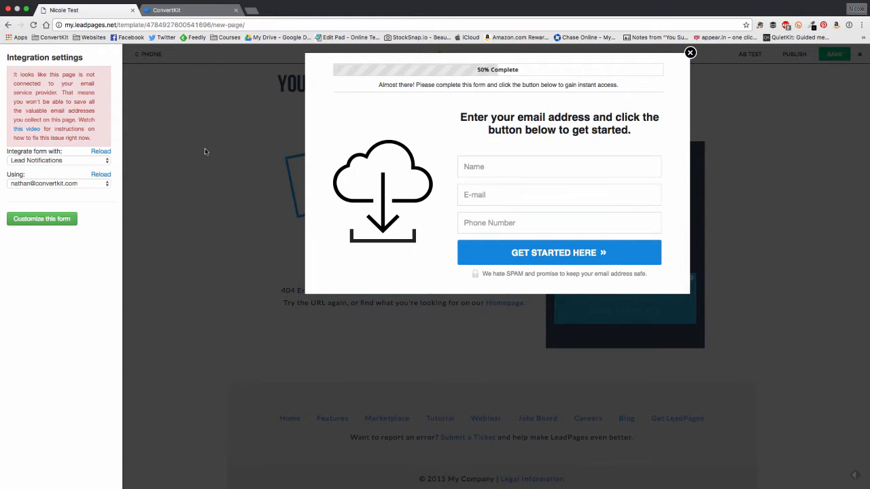
click(690, 52)
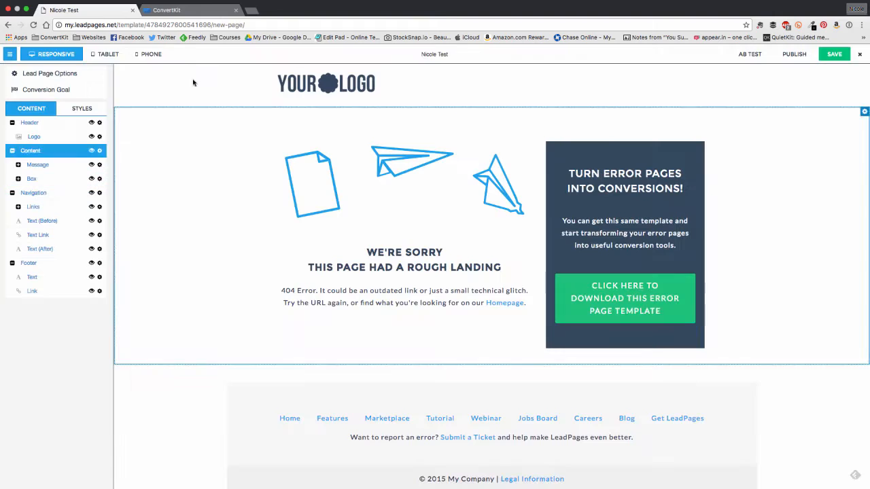
Switch to ConvertKit and open the .LeadPages Test form.
click(190, 10)
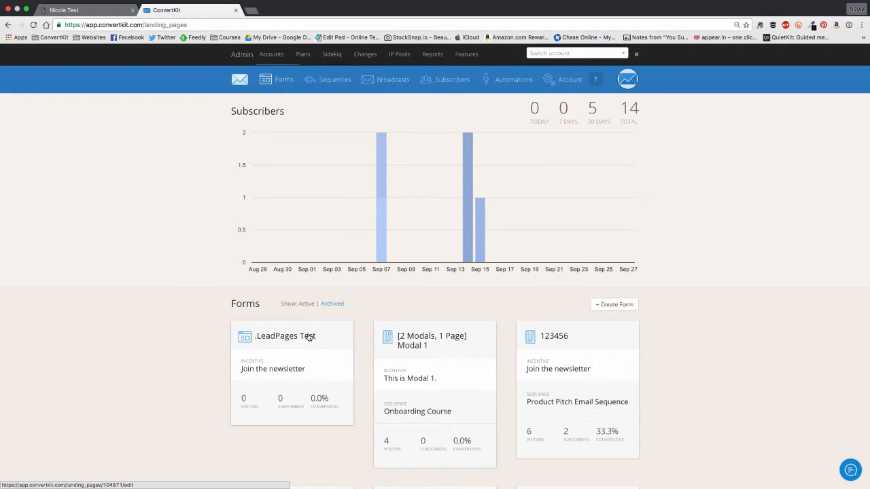
click(285, 335)
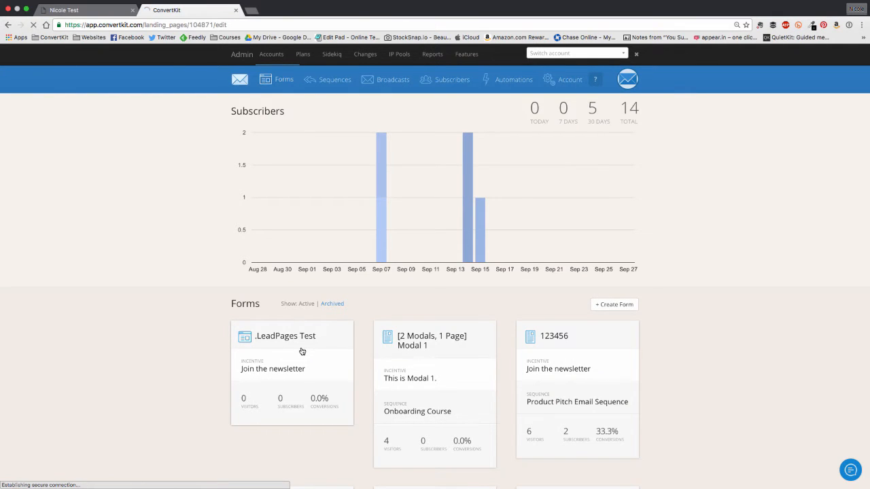
click(285, 336)
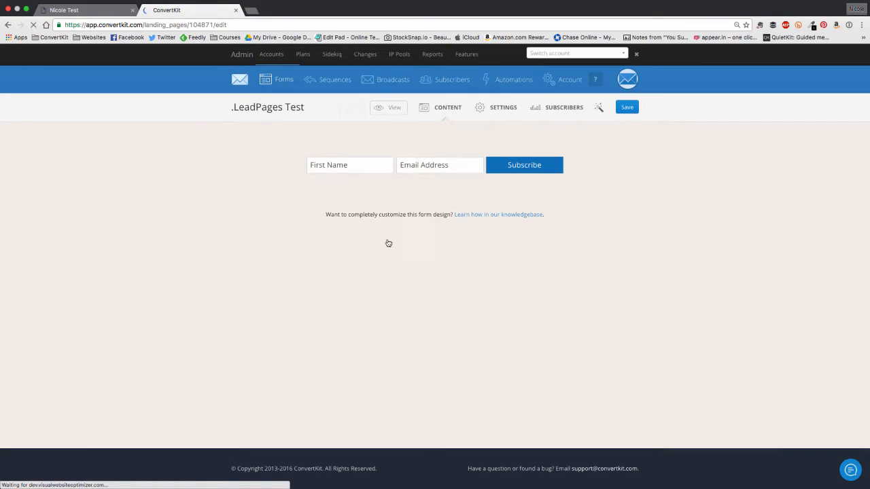
mouse_move(394, 181)
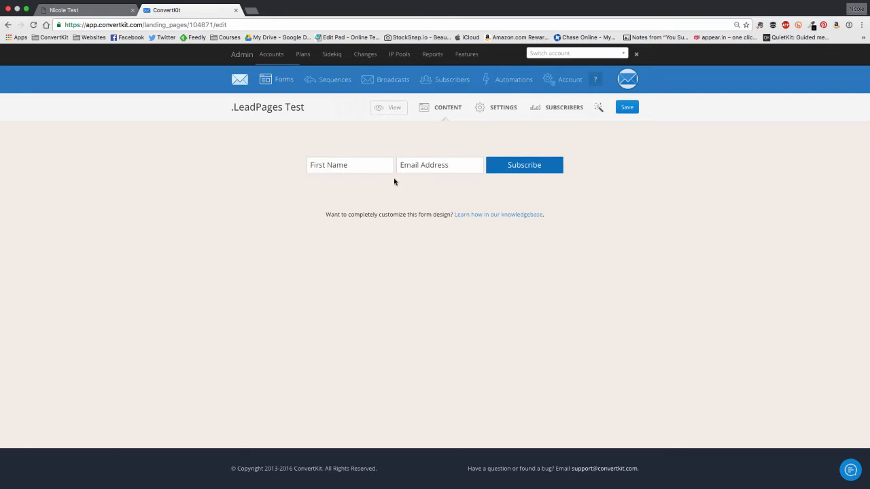
mouse_move(570, 222)
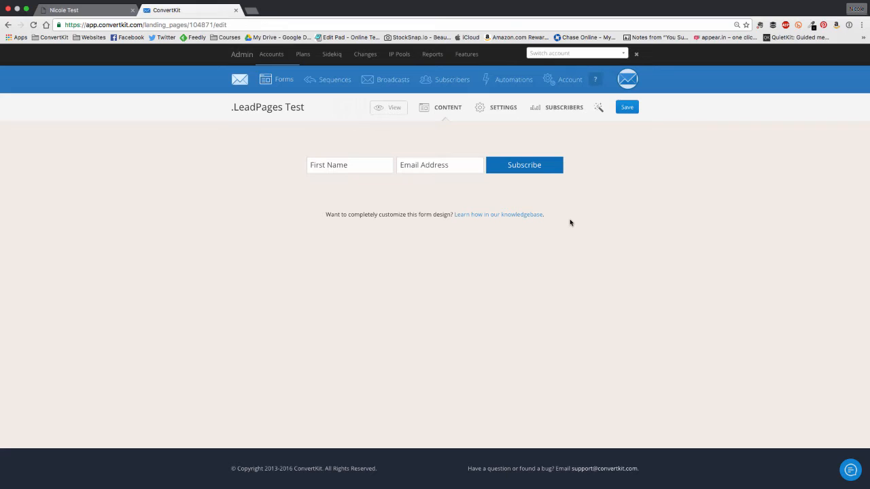
mouse_move(371, 201)
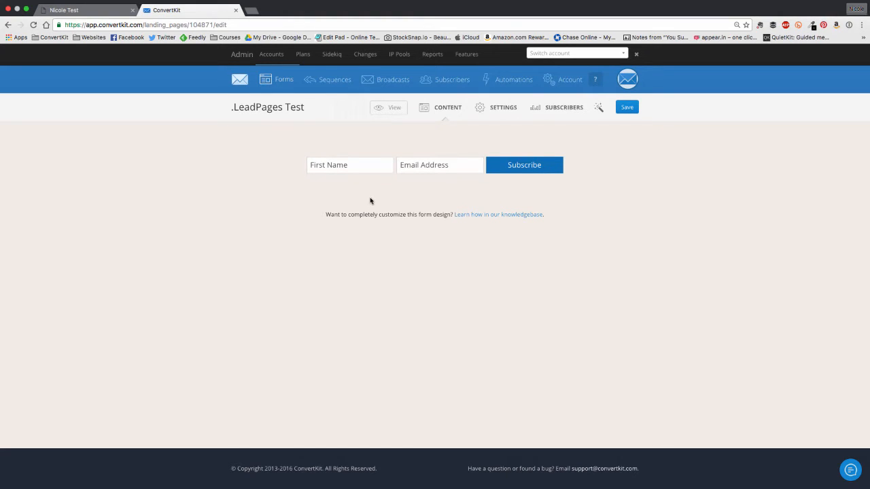
mouse_move(345, 199)
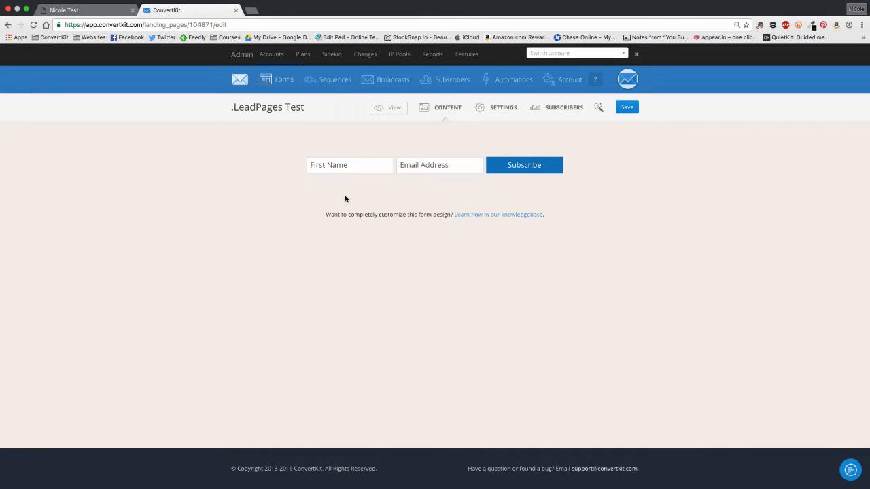
mouse_move(503, 107)
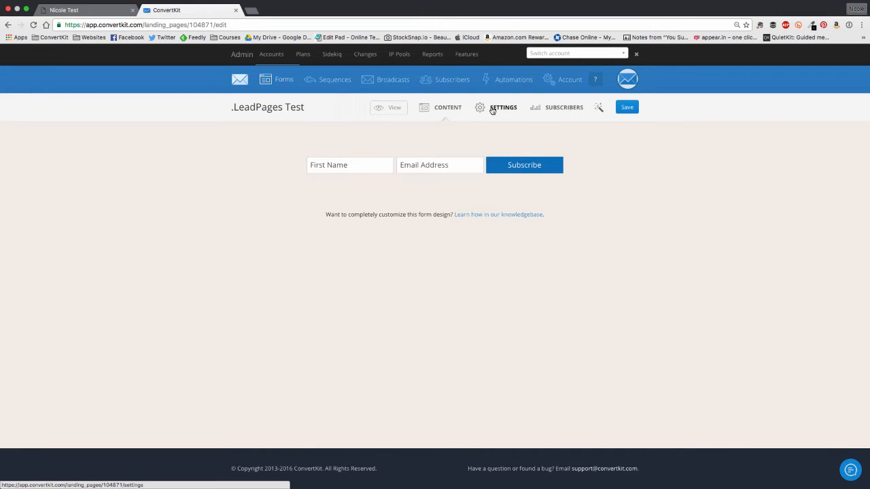
Show the form's RAW HTML embed code under Settings > Embed and select all of it.
click(503, 107)
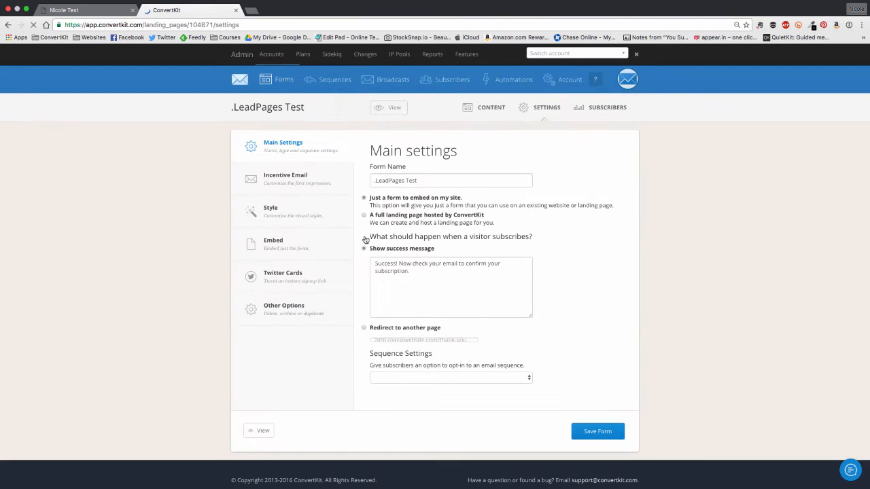
click(272, 240)
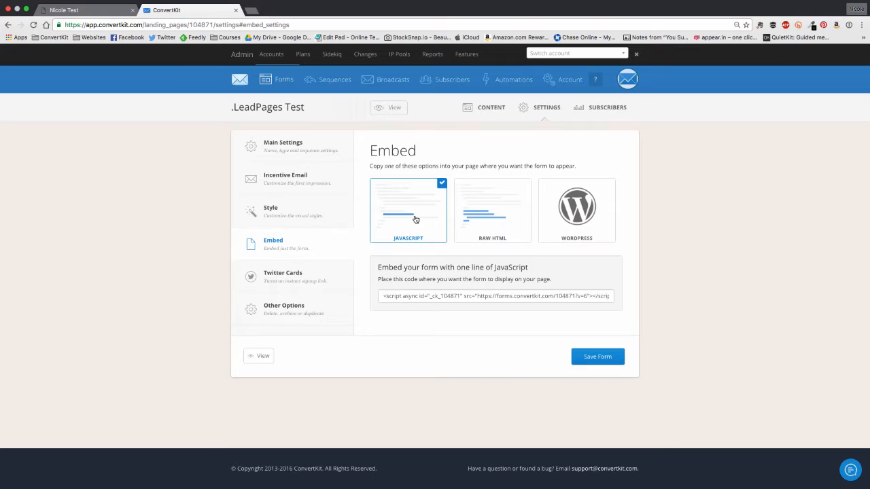
click(492, 209)
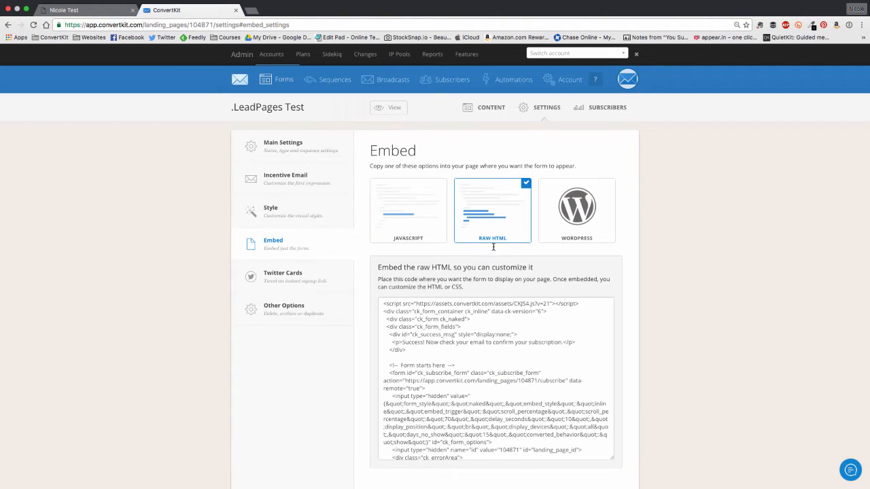
triple_click(495, 380)
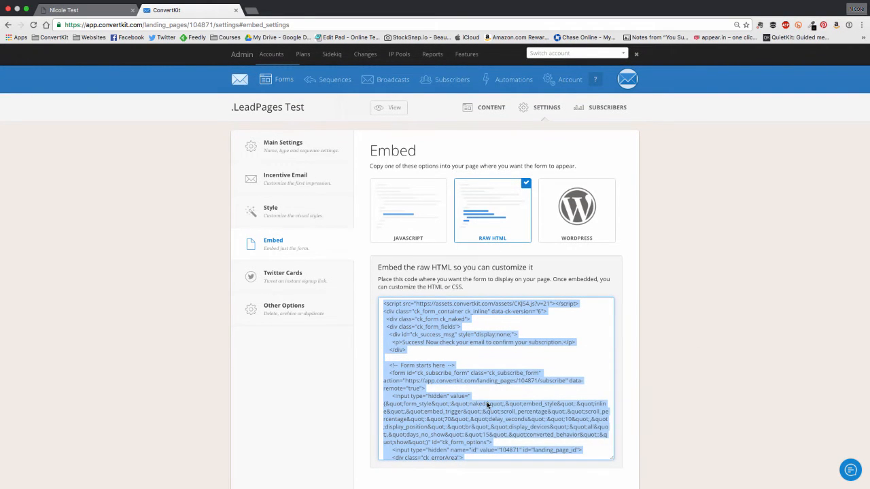
Back in LeadPages, set the lead box's 'Integrate form with' option to Other.
click(61, 10)
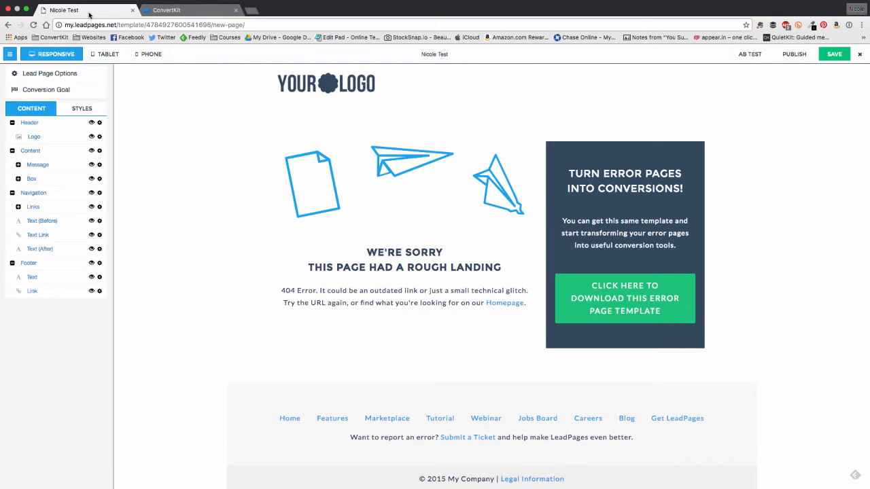
click(624, 298)
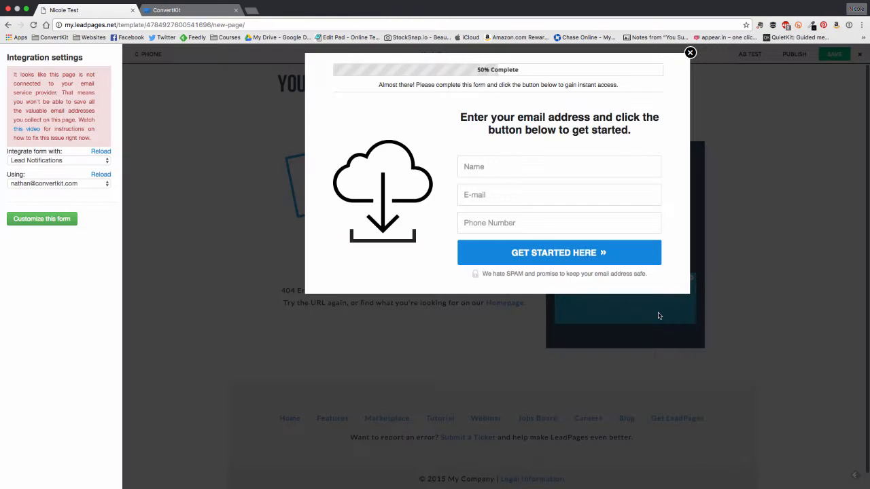
mouse_move(397, 116)
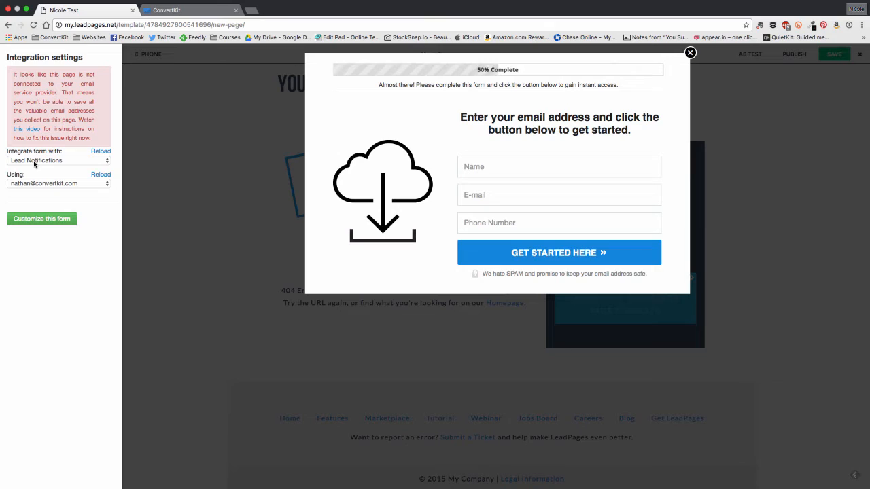
click(58, 160)
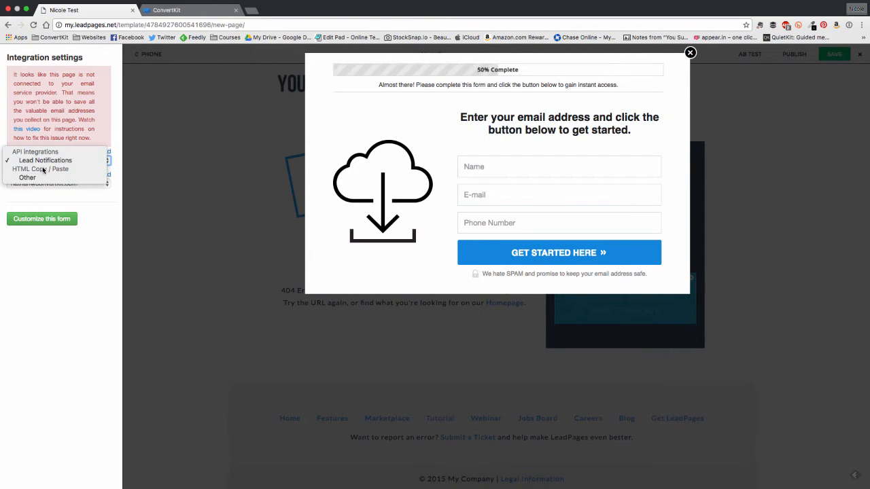
click(28, 178)
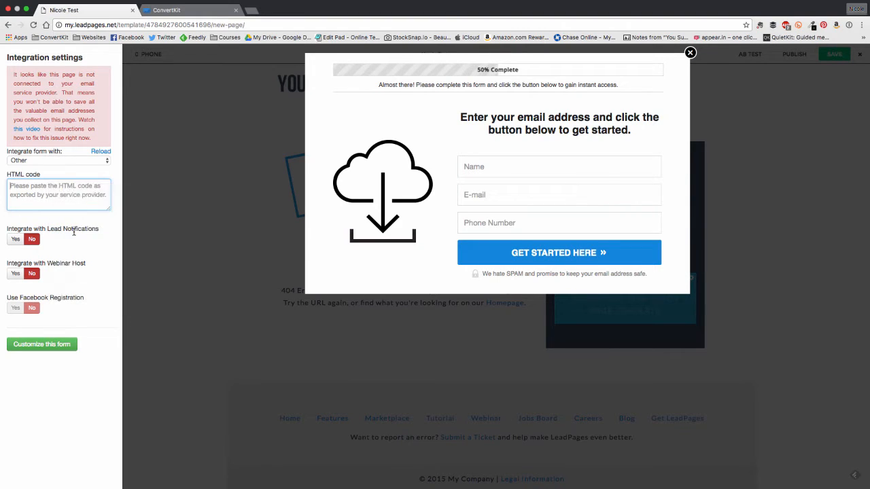
Paste the ConvertKit embed code into the HTML code field and scroll to the form action URL.
text(</style>)
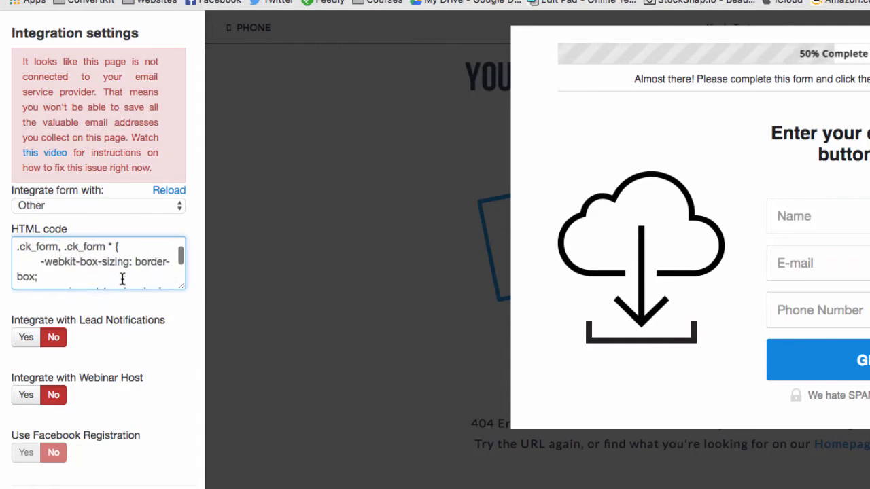
scroll(down, 3)
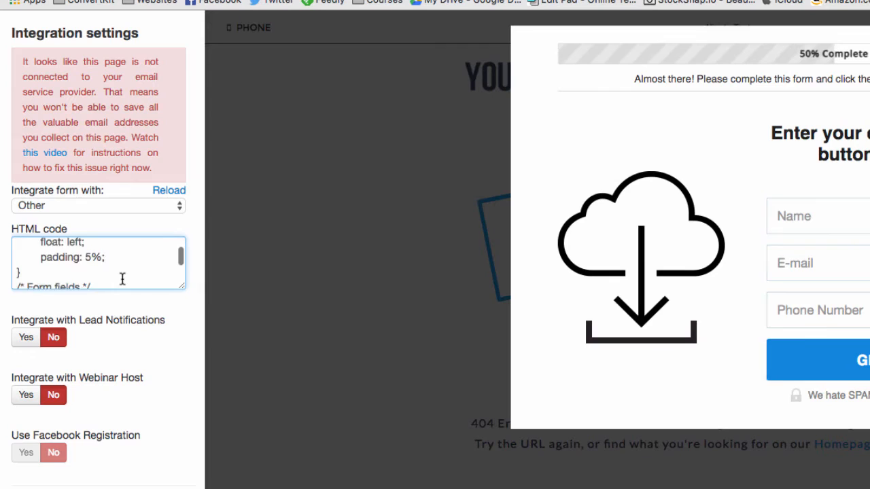
scroll(down, 3)
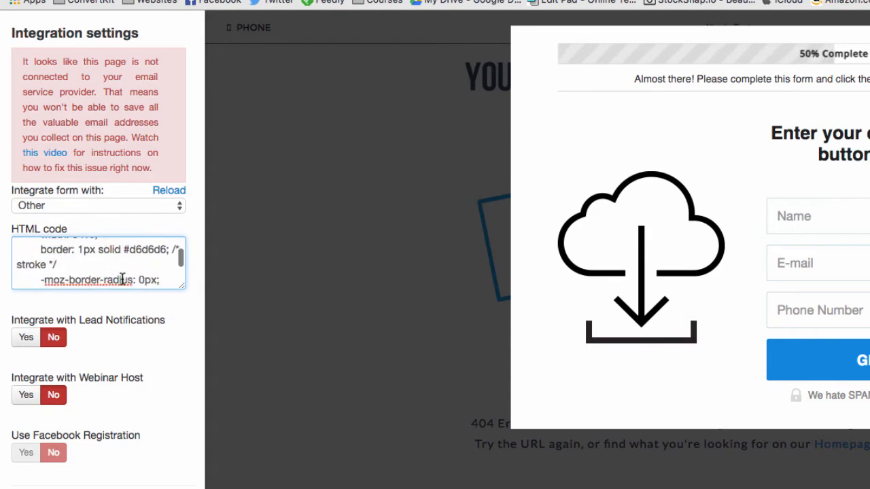
scroll(down, 3)
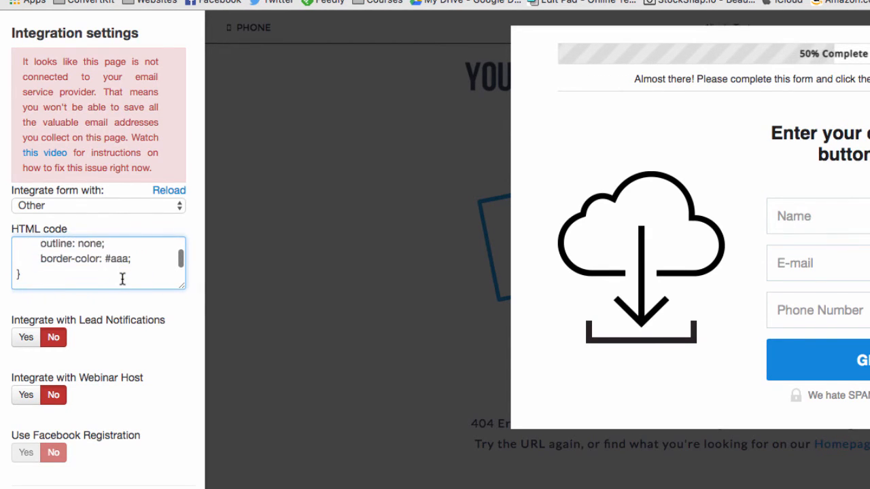
scroll(up, 3)
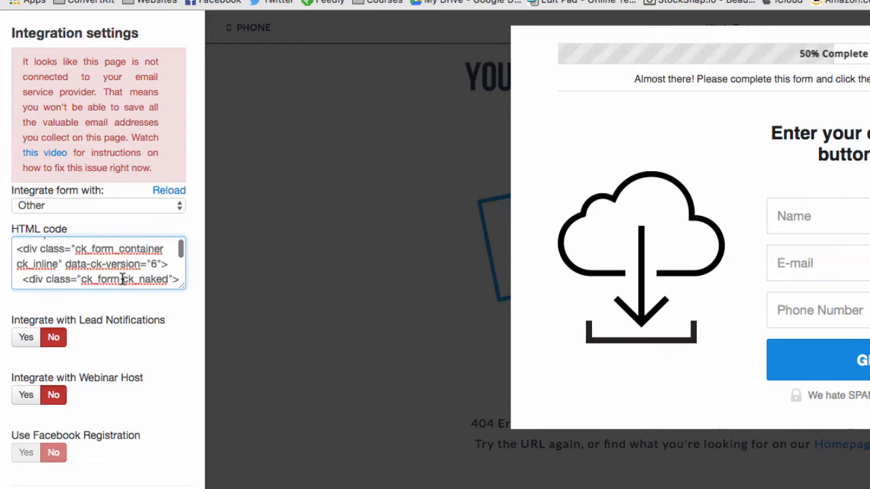
scroll(down, 3)
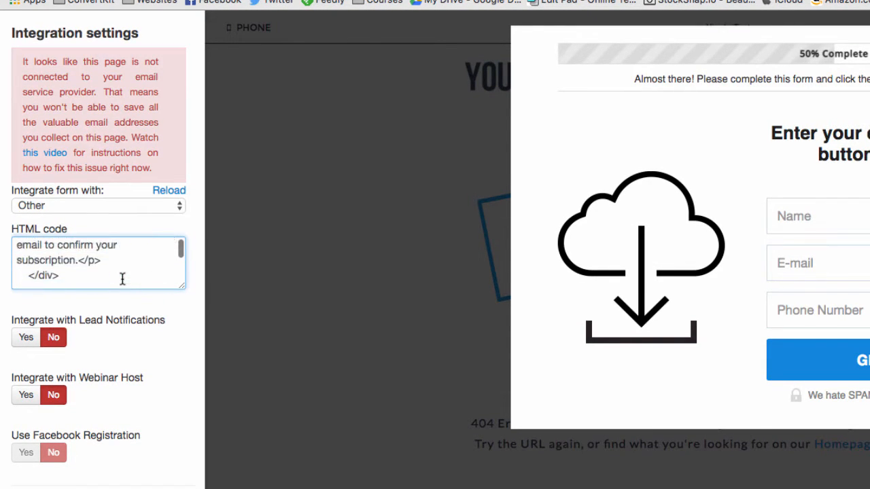
scroll(up, 3)
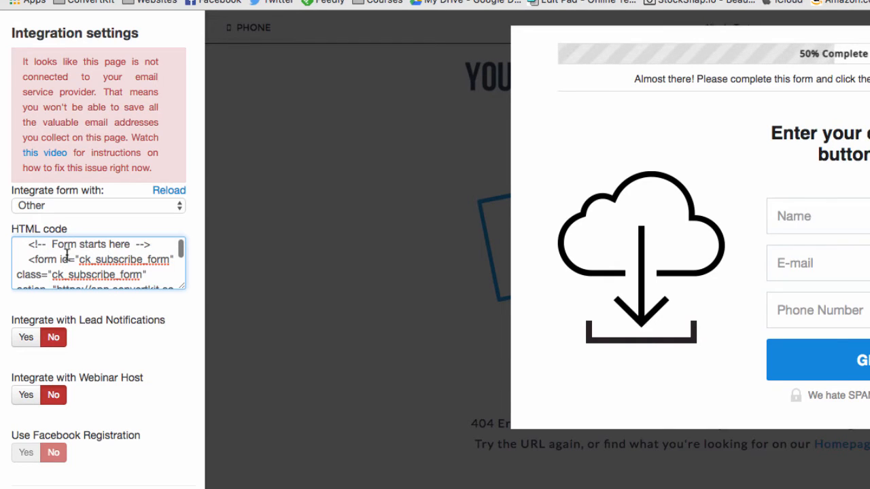
scroll(down, 3)
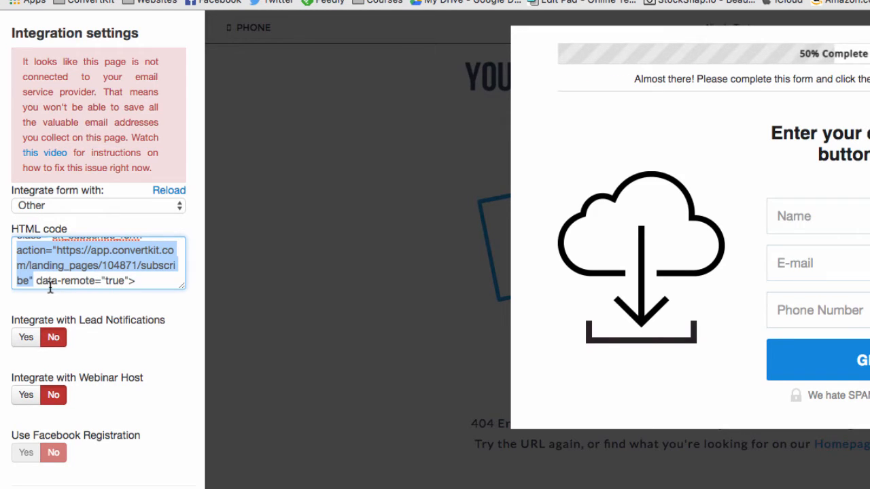
mouse_move(23, 280)
text(.html)
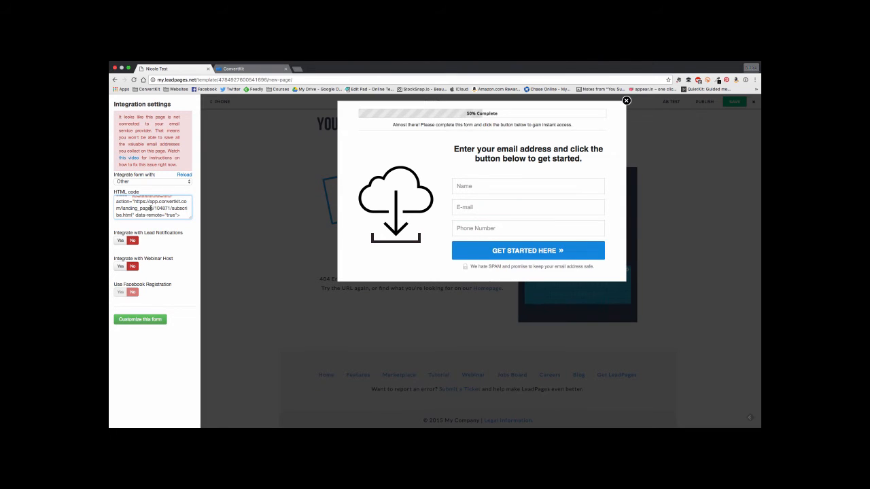
mouse_move(176, 318)
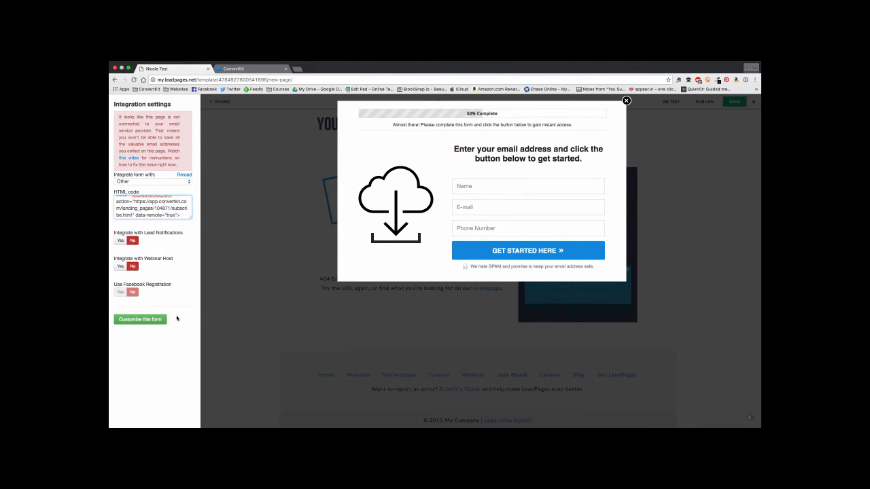
Uncheck Captcha 2 H in Customize this form, keeping First Name and Email Address.
click(140, 320)
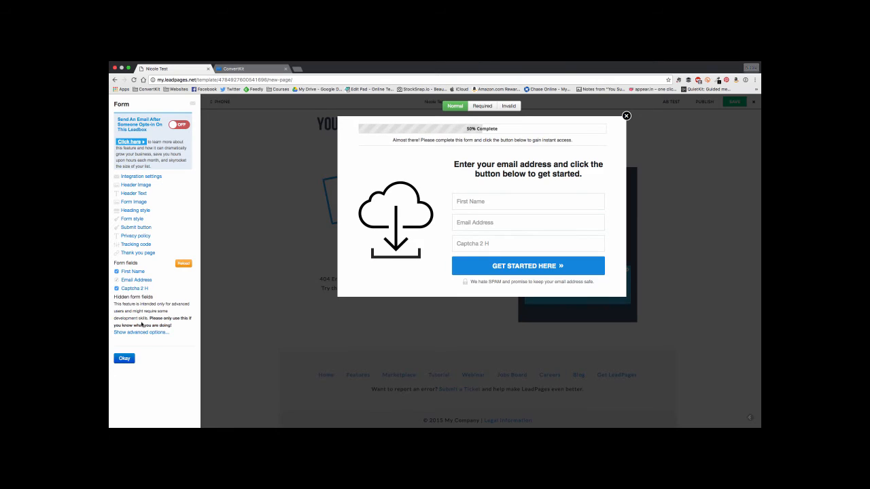
mouse_move(240, 280)
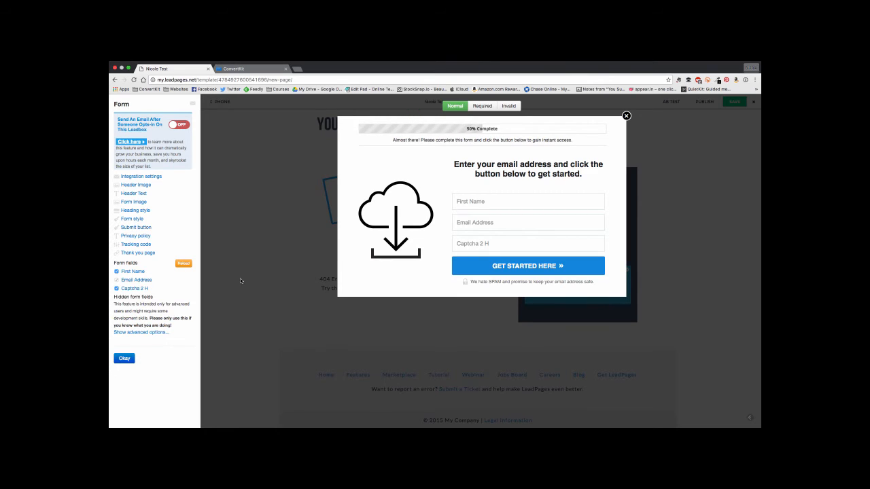
click(528, 243)
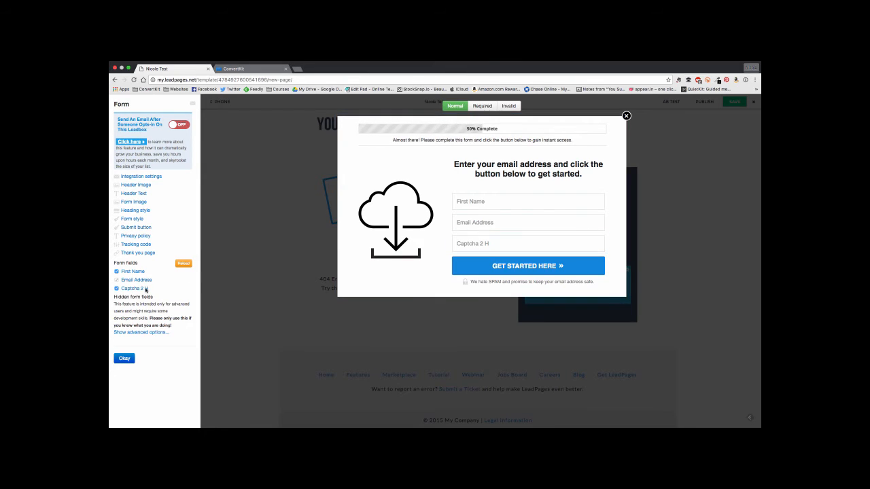
click(117, 288)
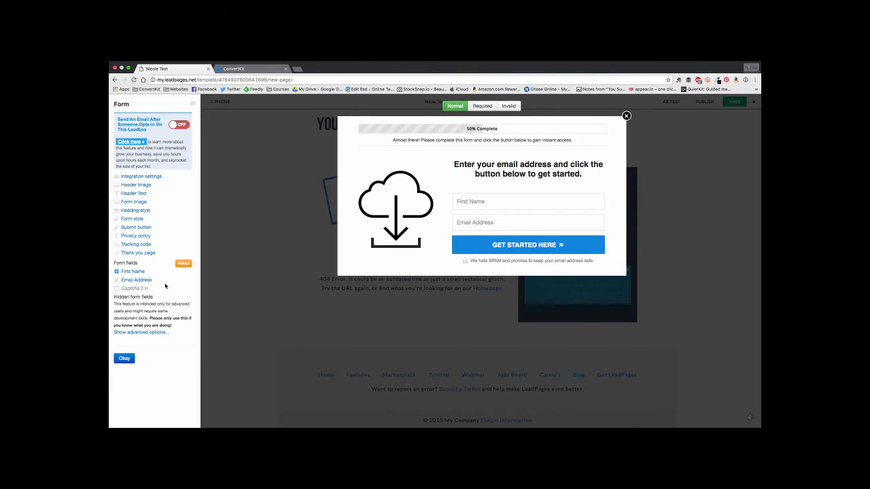
click(527, 222)
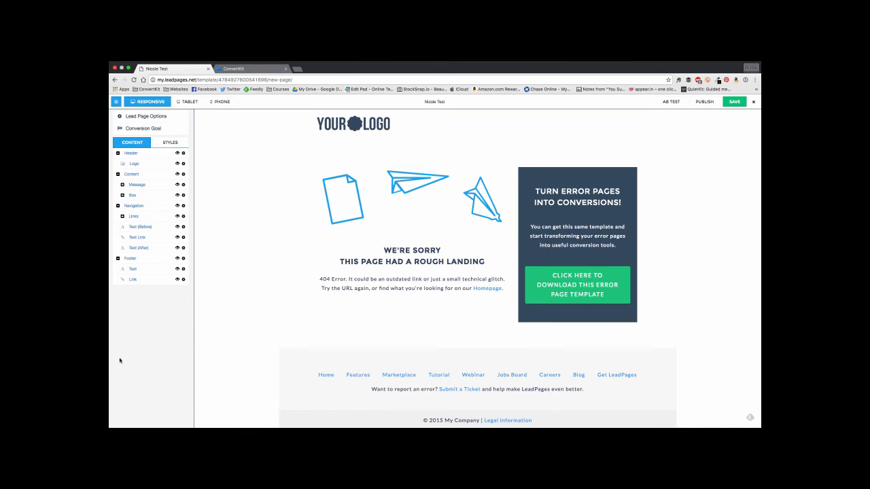
Save the 404 page, then reopen the lead box behind the download button.
click(131, 174)
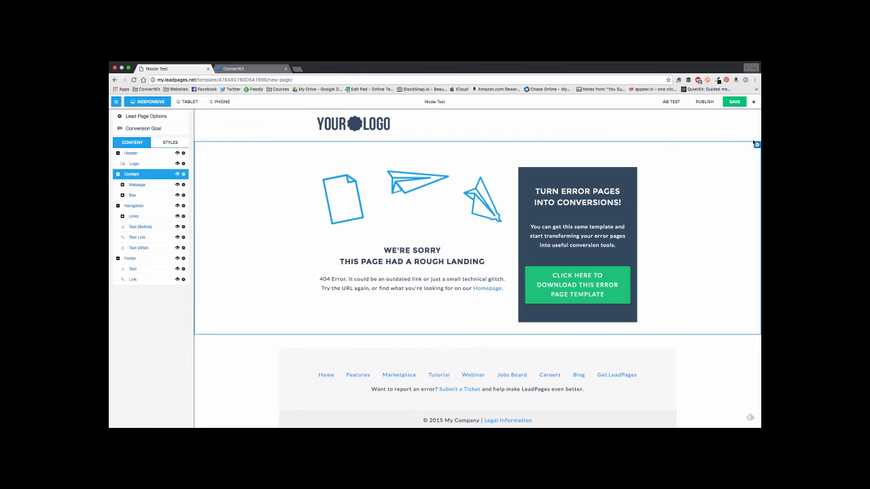
click(734, 102)
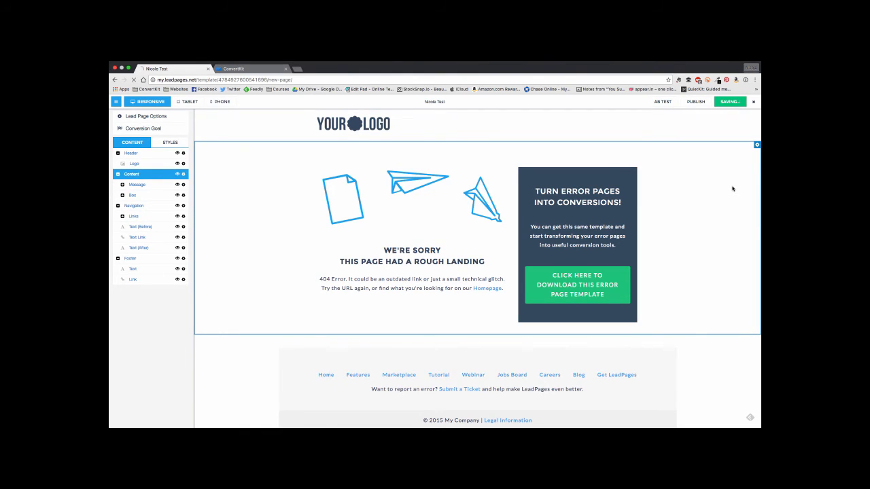
click(729, 102)
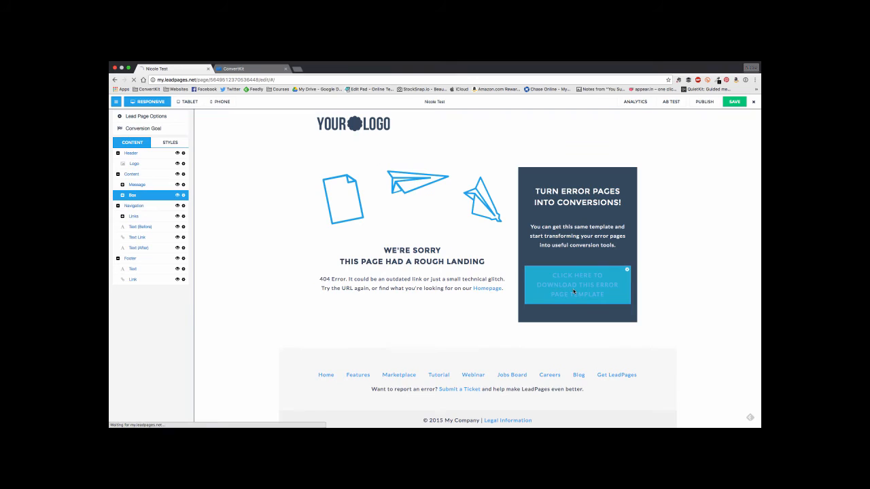
click(577, 284)
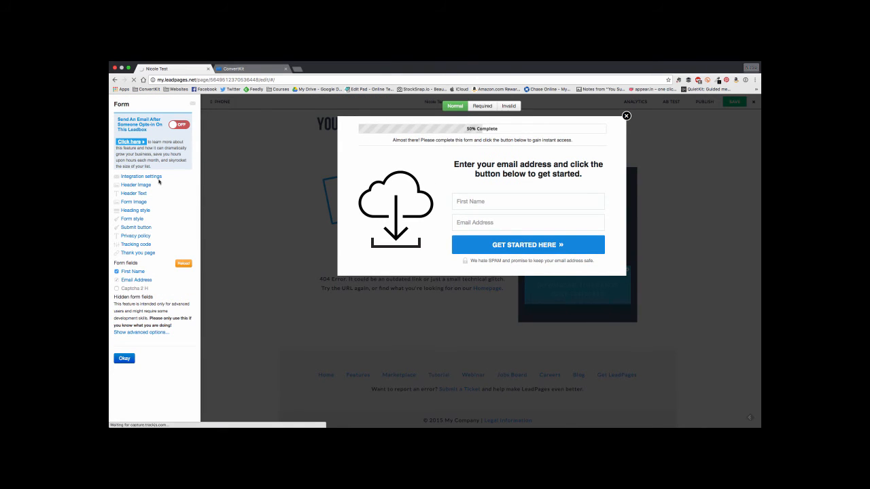
Review the lead box integration and form fields, unchecking the captcha field again.
click(140, 176)
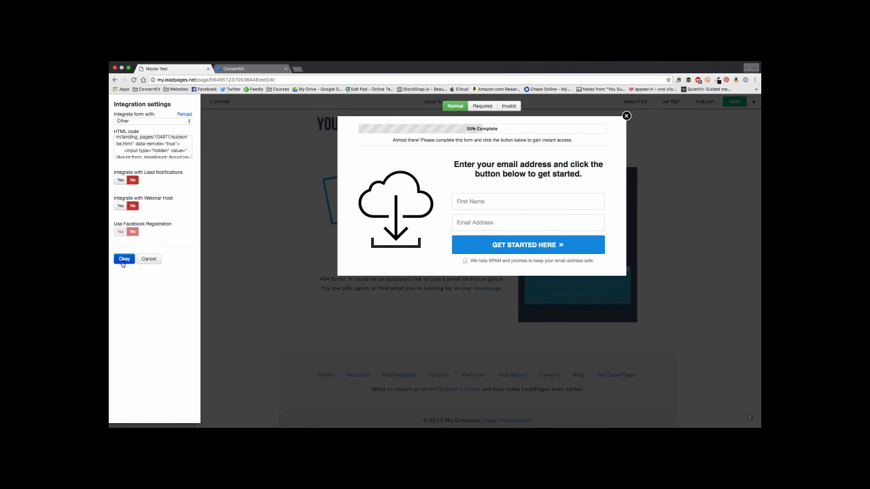
click(124, 259)
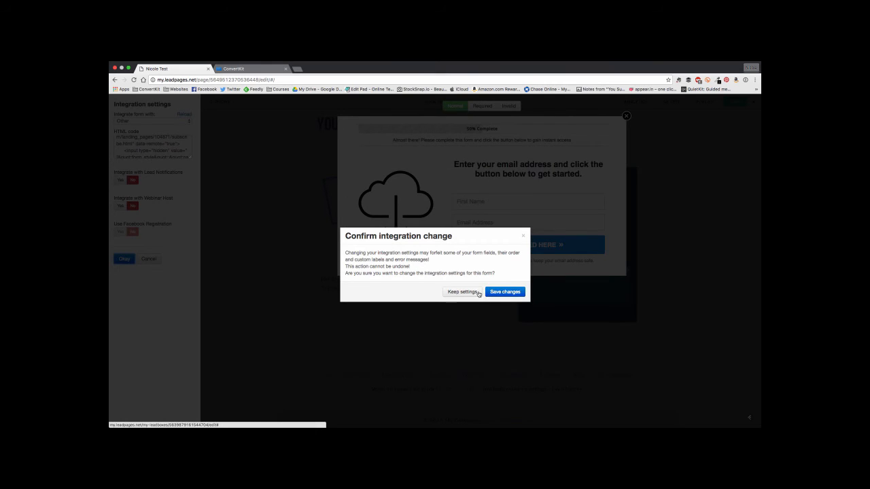
click(505, 292)
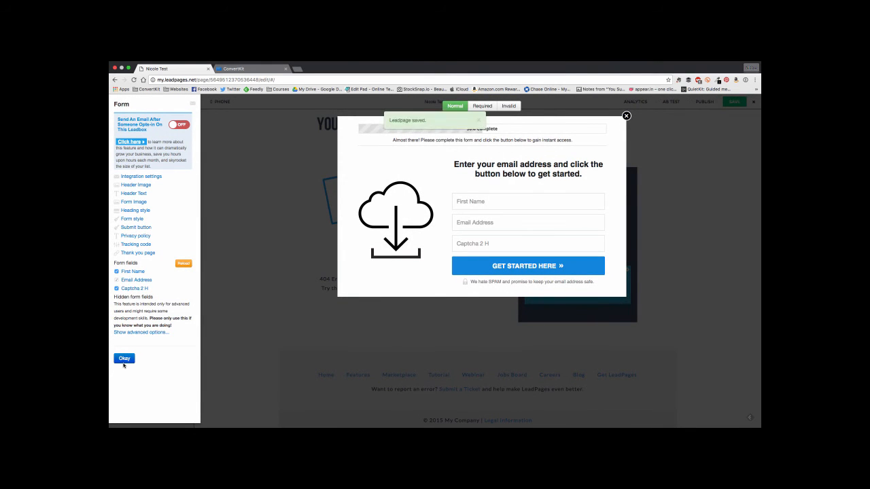
click(117, 288)
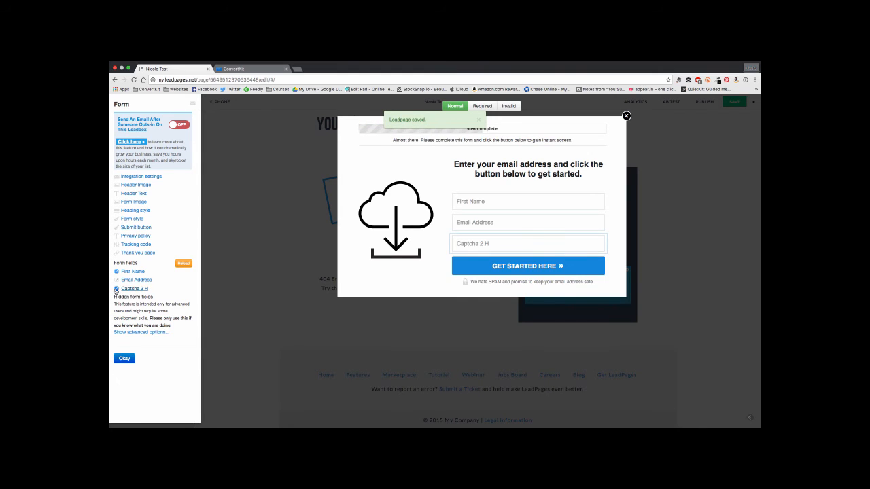
click(117, 288)
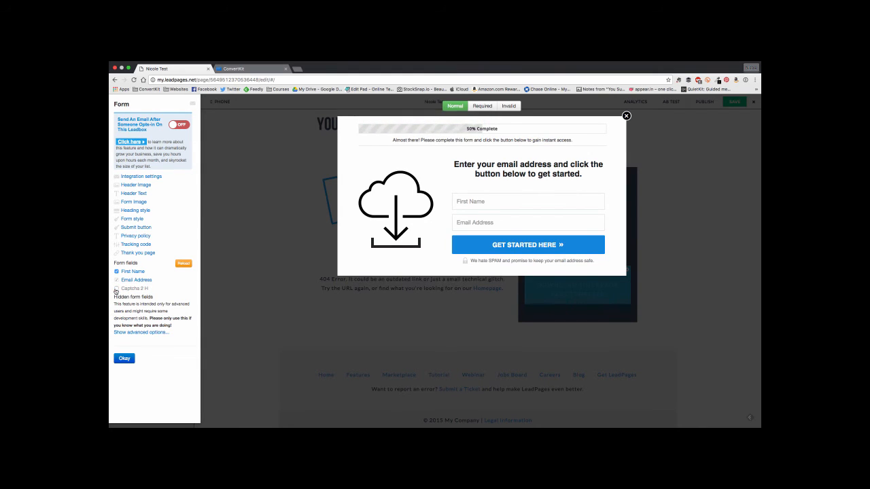
Save the lead page and close the lead box form settings.
click(625, 115)
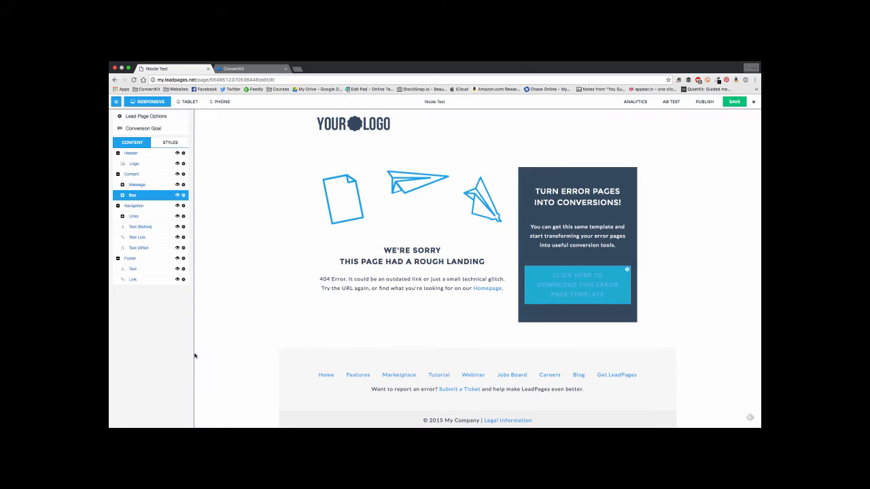
click(734, 101)
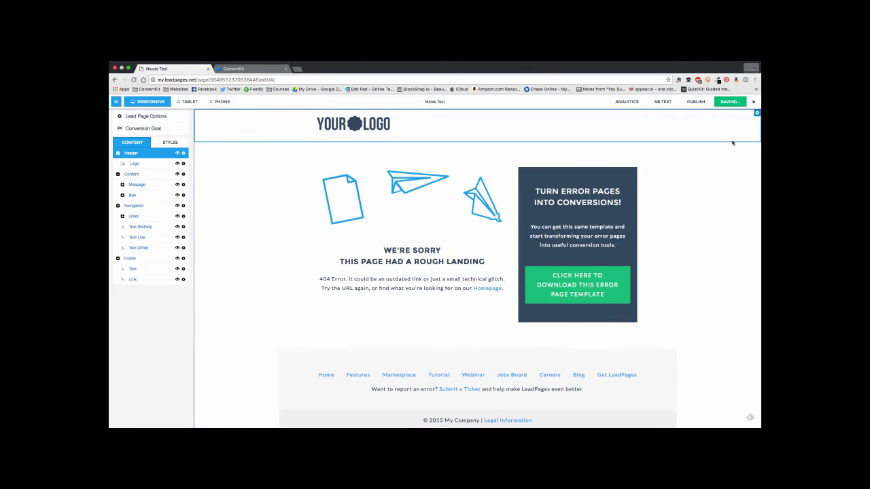
click(729, 102)
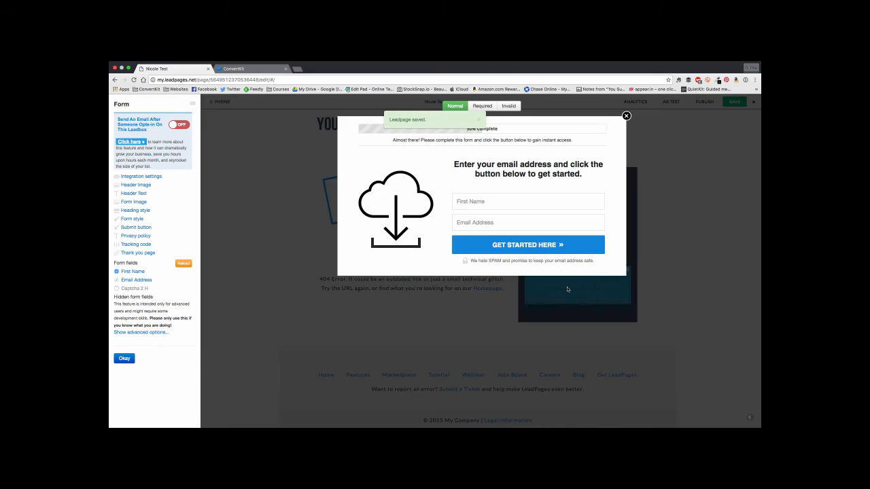
click(625, 116)
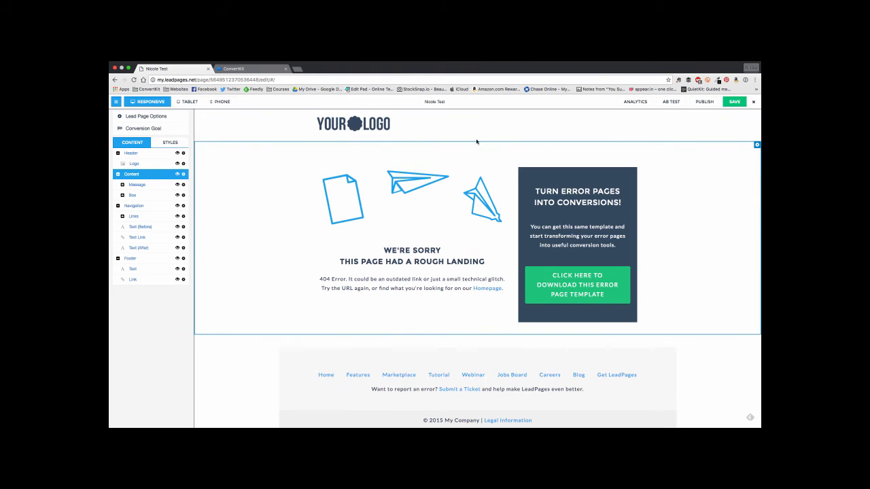
In ConvertKit's Main Settings, set the subscribe action to Redirect to another page.
click(251, 68)
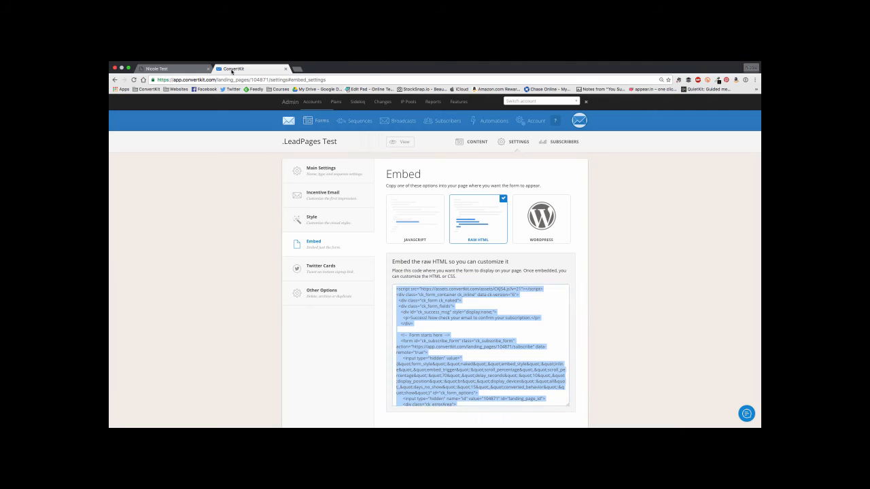
mouse_move(325, 179)
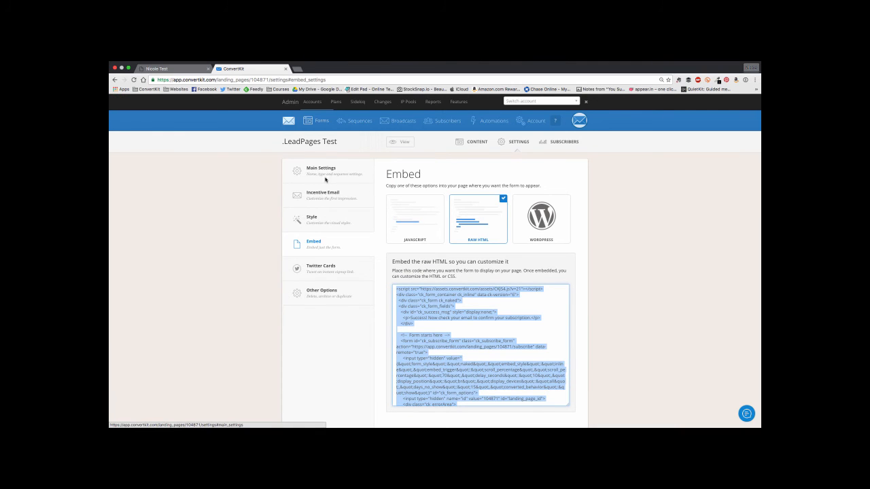
click(321, 168)
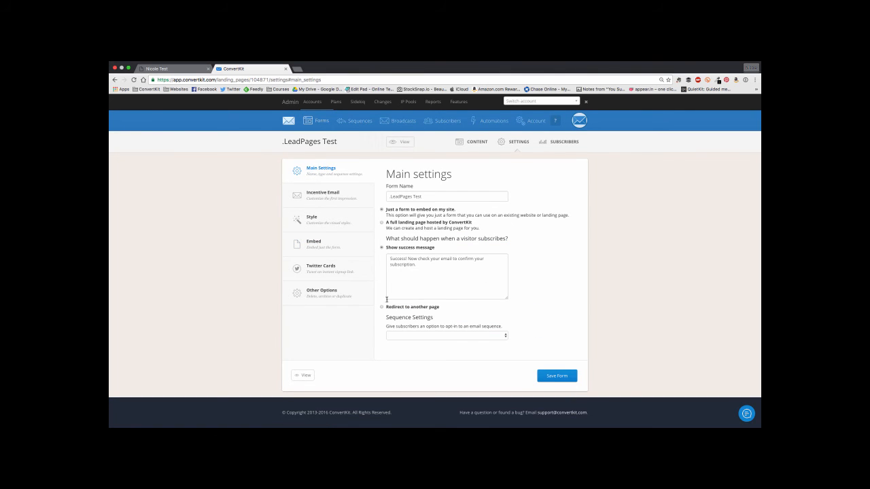
double_click(398, 259)
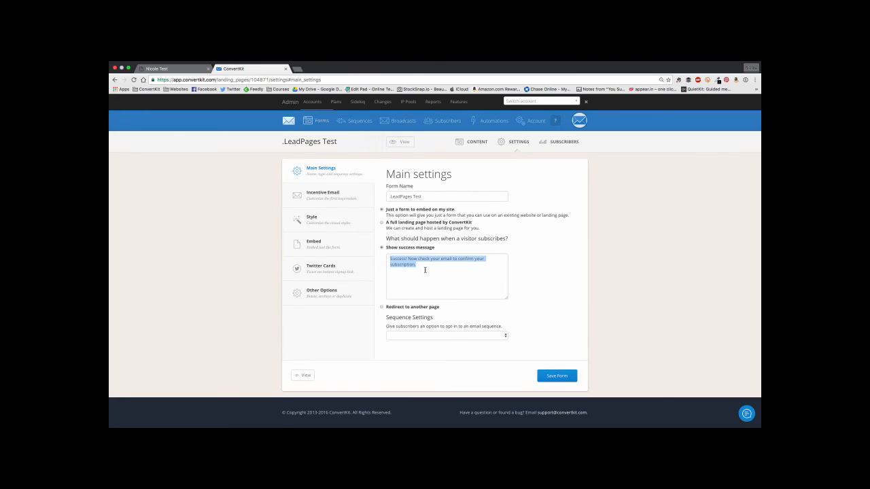
mouse_move(426, 278)
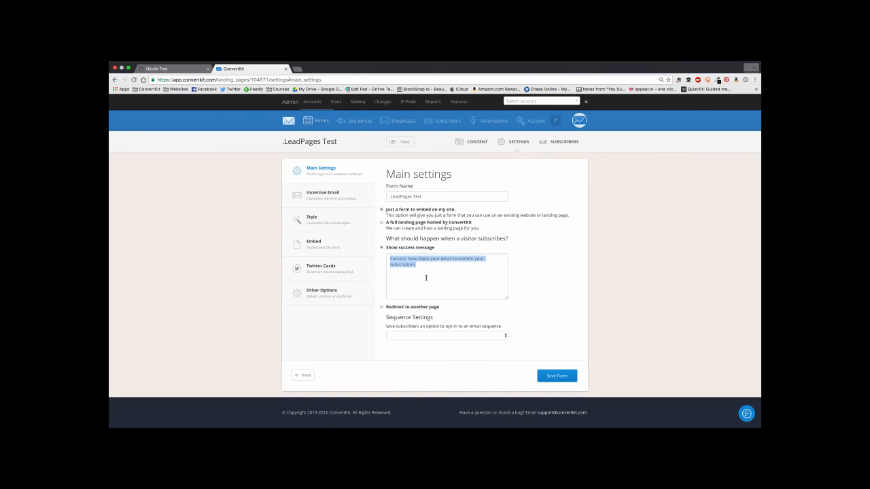
click(426, 278)
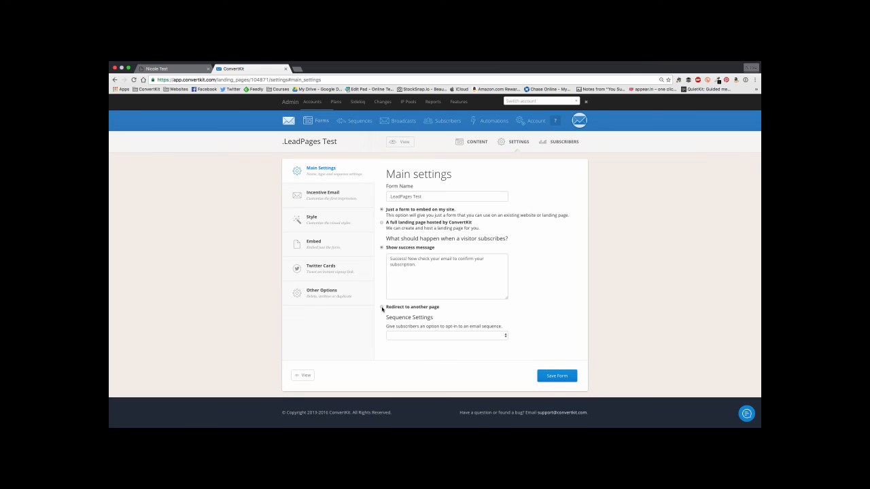
click(382, 256)
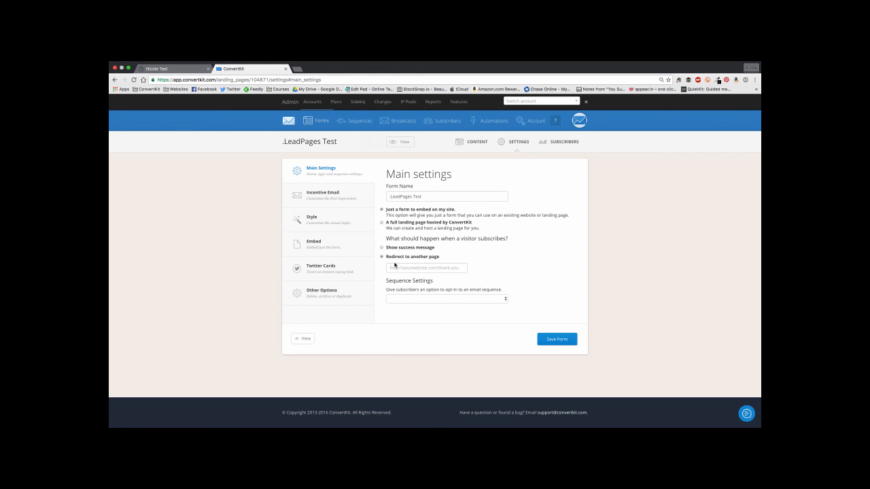
click(381, 248)
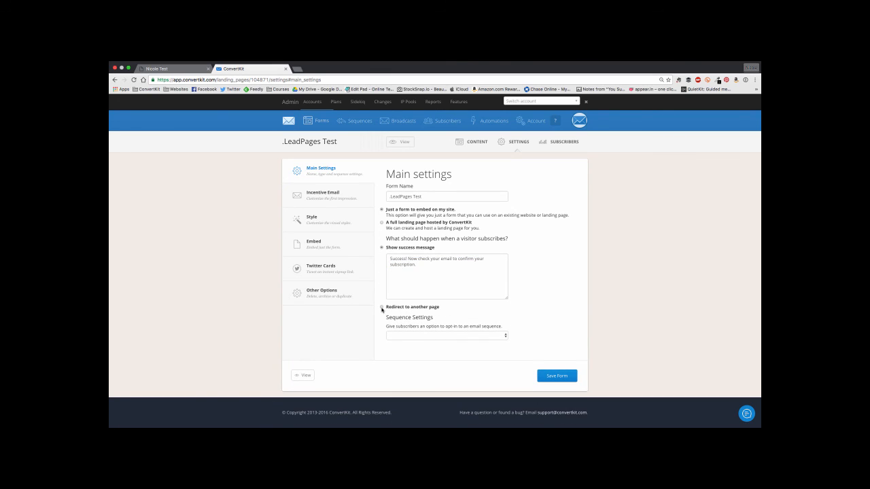
click(381, 256)
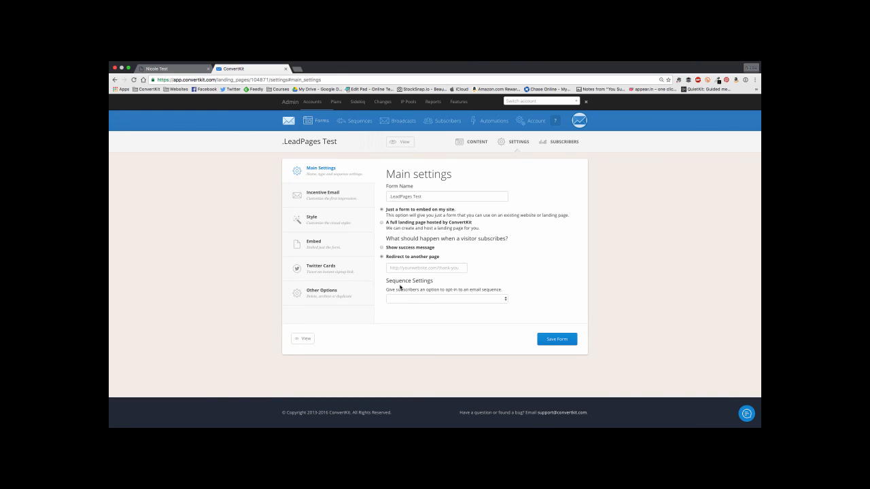
mouse_move(241, 254)
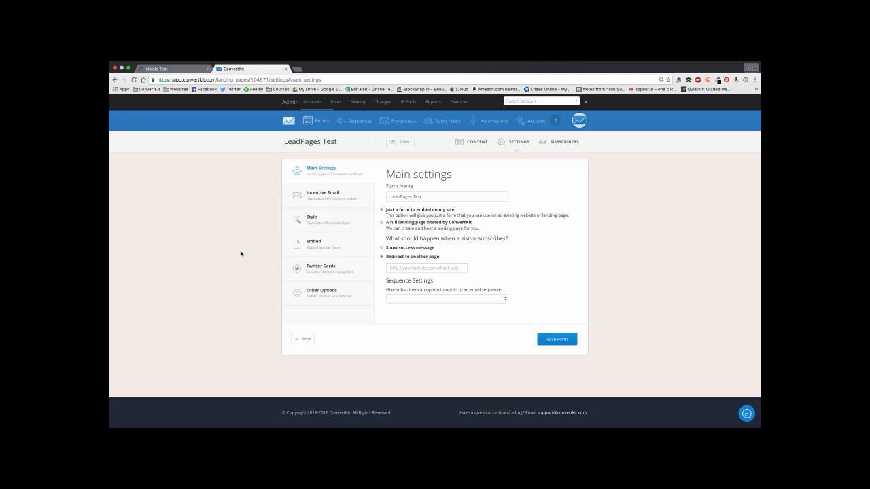
mouse_move(251, 203)
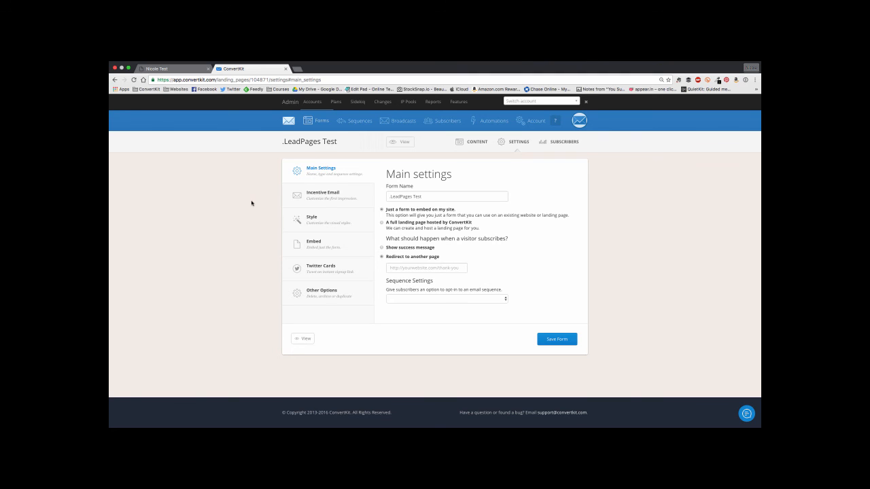
Open the Incentive Email section of the ConvertKit form settings.
click(323, 195)
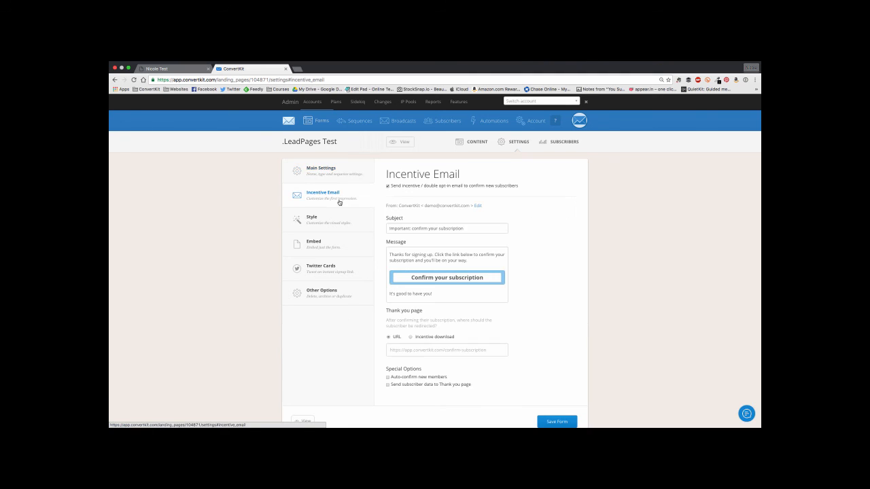
mouse_move(244, 202)
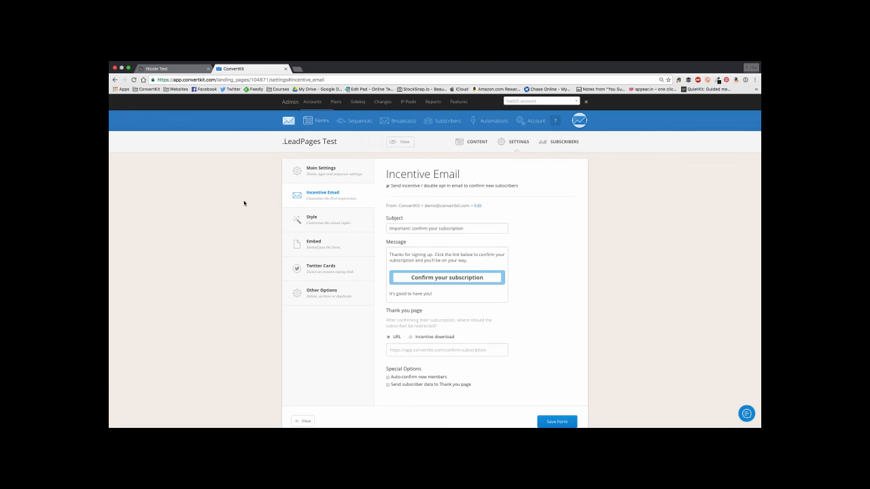
mouse_move(334, 174)
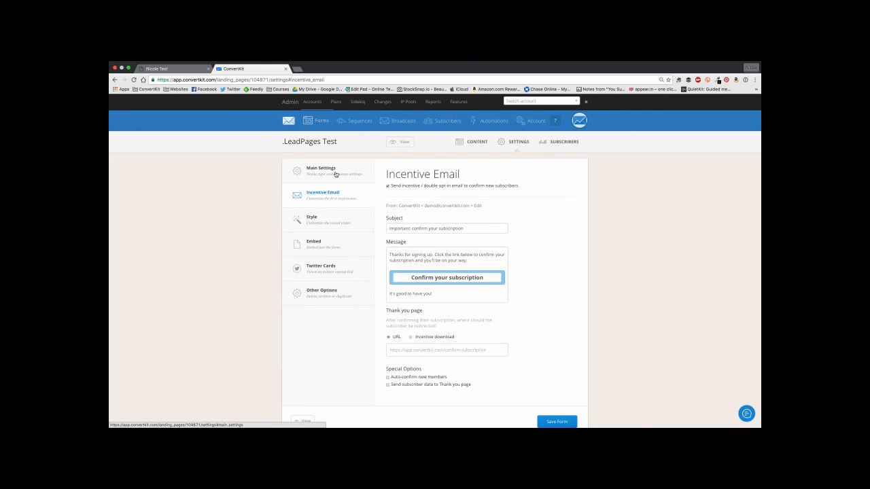
mouse_move(313, 186)
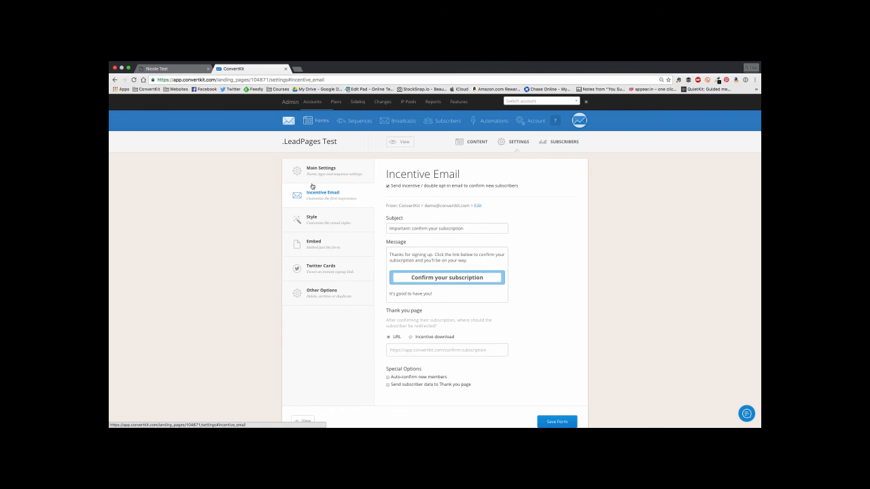
mouse_move(682, 281)
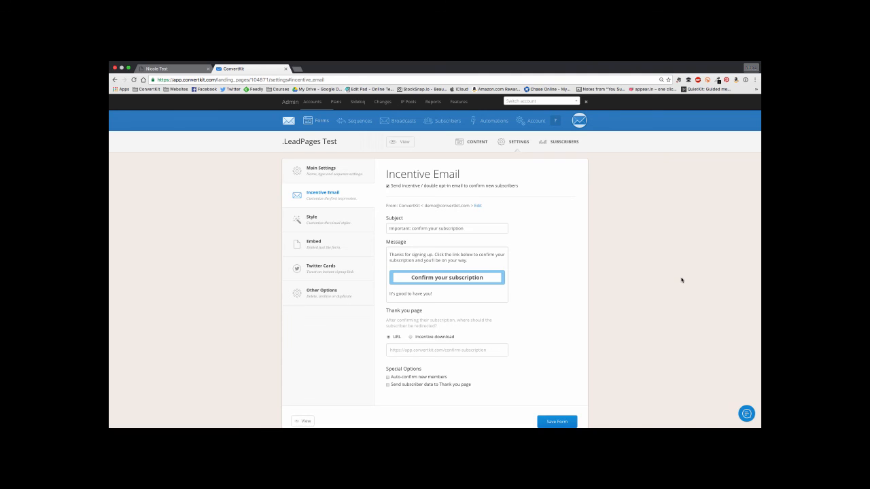
mouse_move(672, 277)
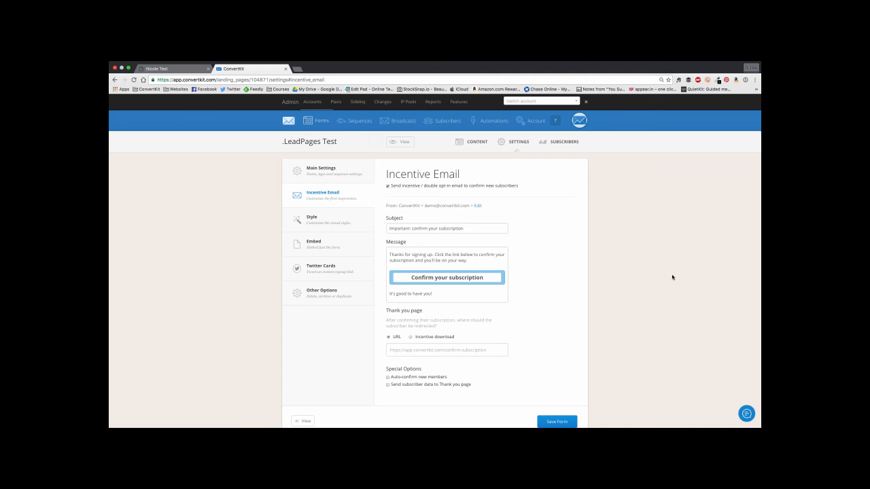